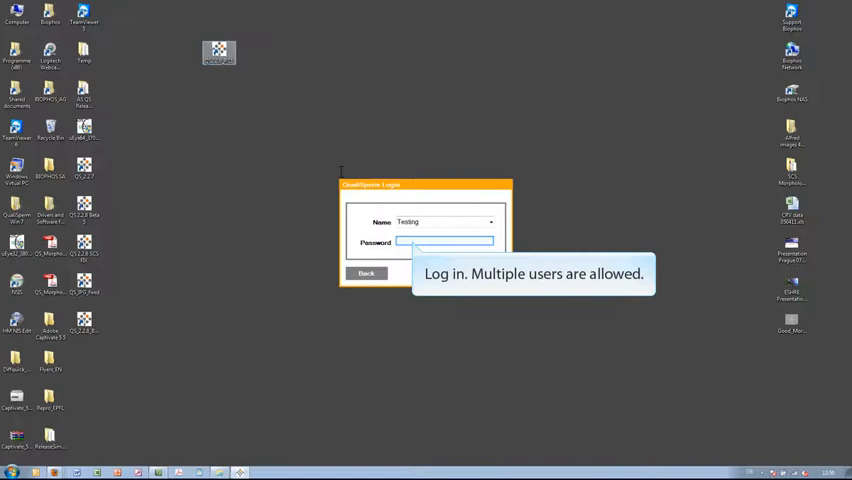
Step: Enter the password for the selected user in the QualiSperm login dialog
text(*****)
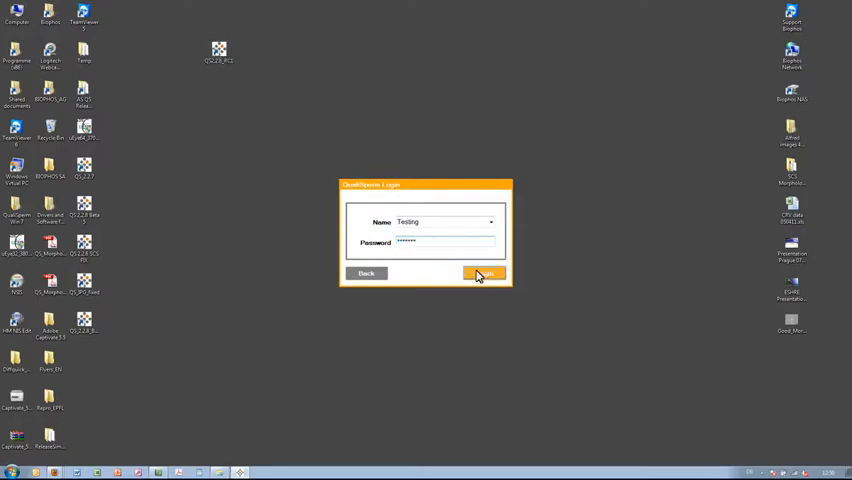
Step: Log in, switch to Motility mode and enter donor John Smith with birthday 04/08
click(484, 272)
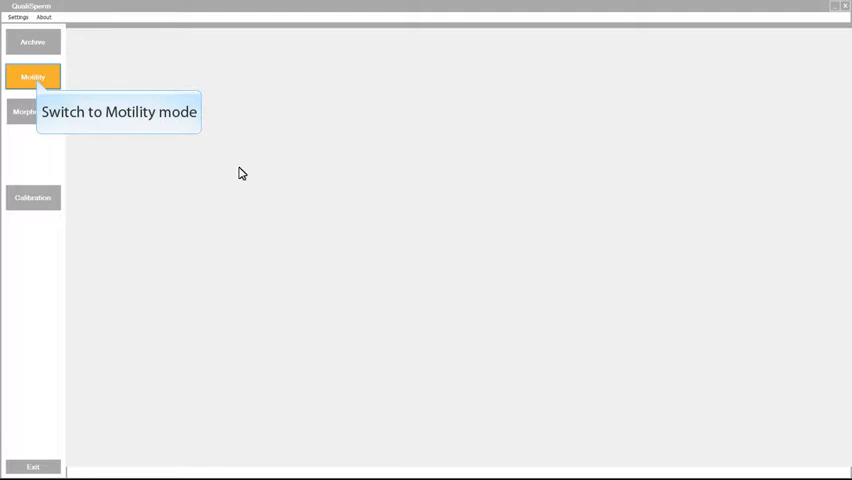
click(32, 76)
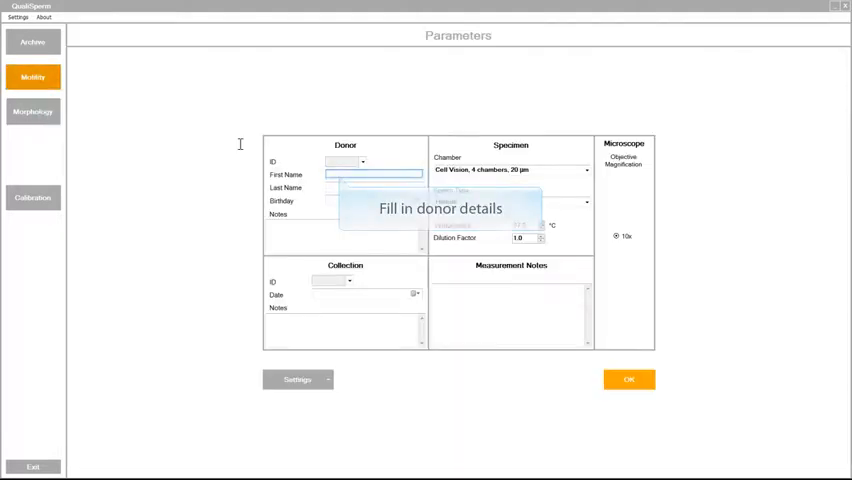
text(John)
click(374, 186)
text(Smith)
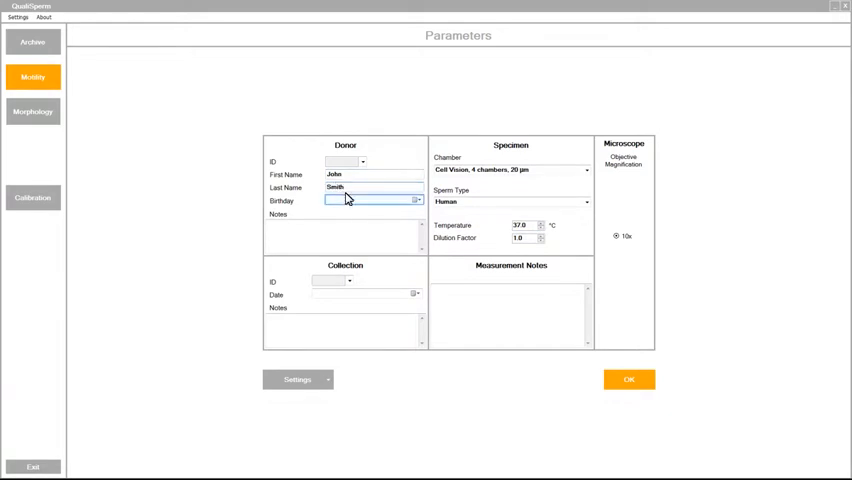
text(04/08/1970)
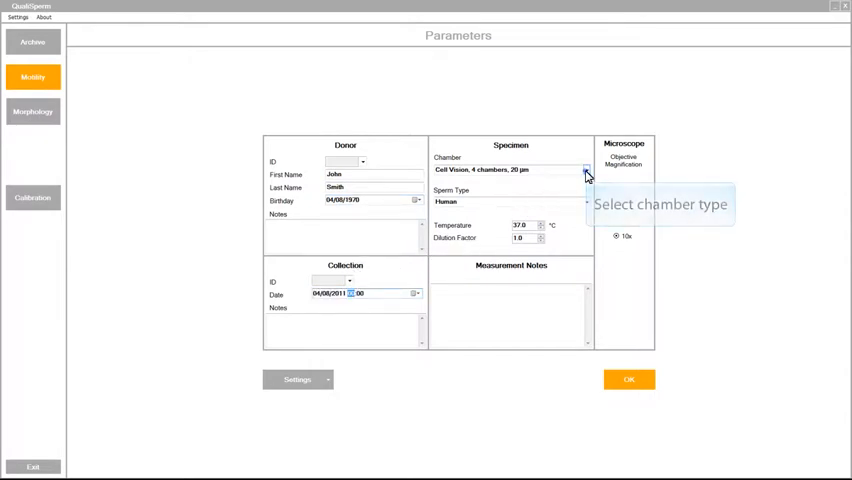
Step: Choose the Leja 4-chamber 20 µm chamber and Boar sperm type, then reach specimen settings
click(586, 168)
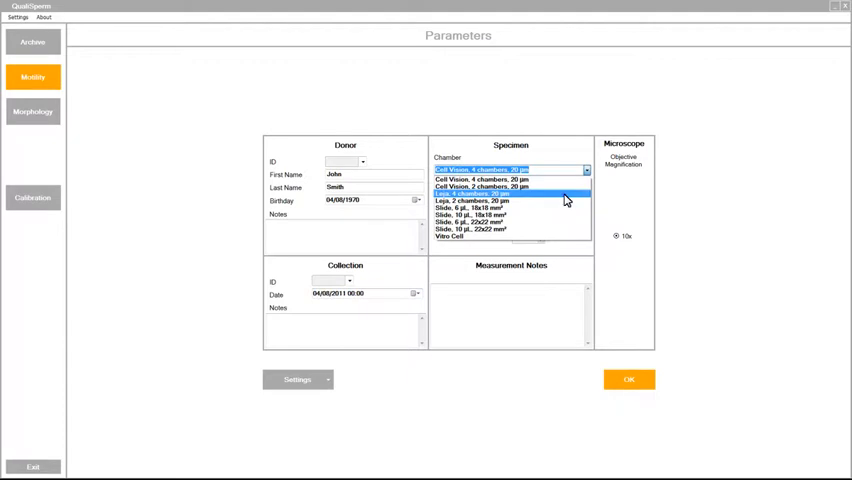
click(490, 192)
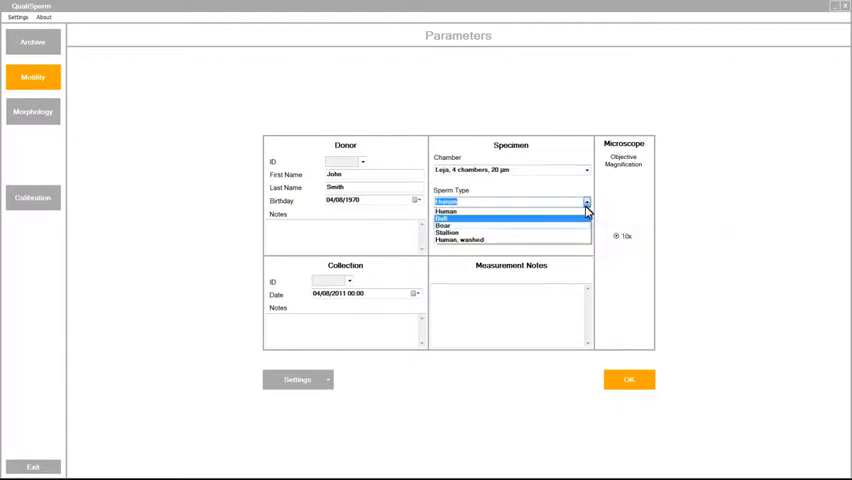
click(446, 218)
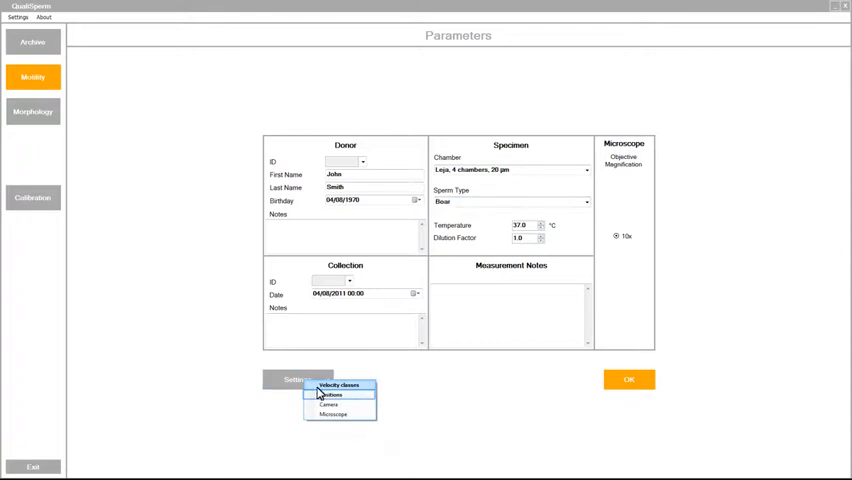
click(332, 394)
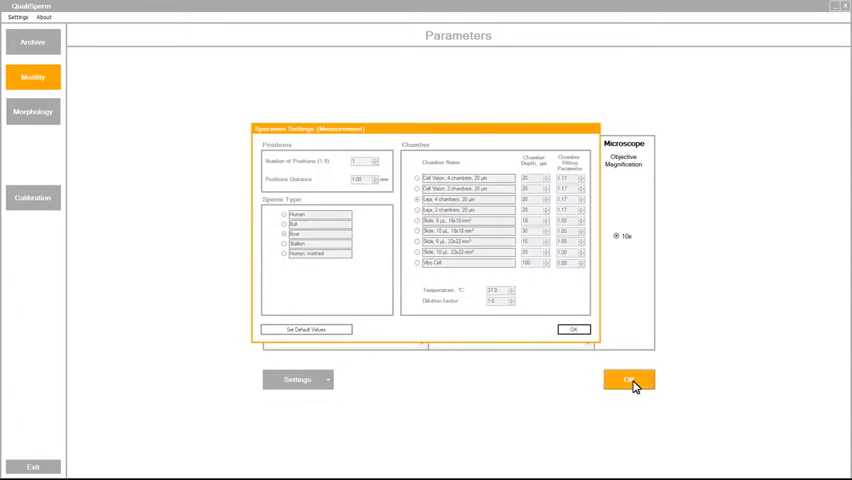
Step: Confirm parameters, auto-set brightness on the live image and start the motility measurement
click(628, 380)
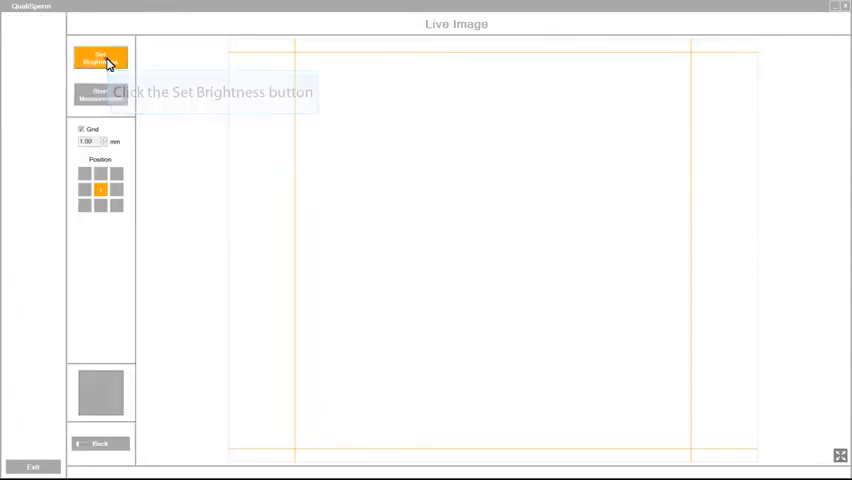
click(100, 56)
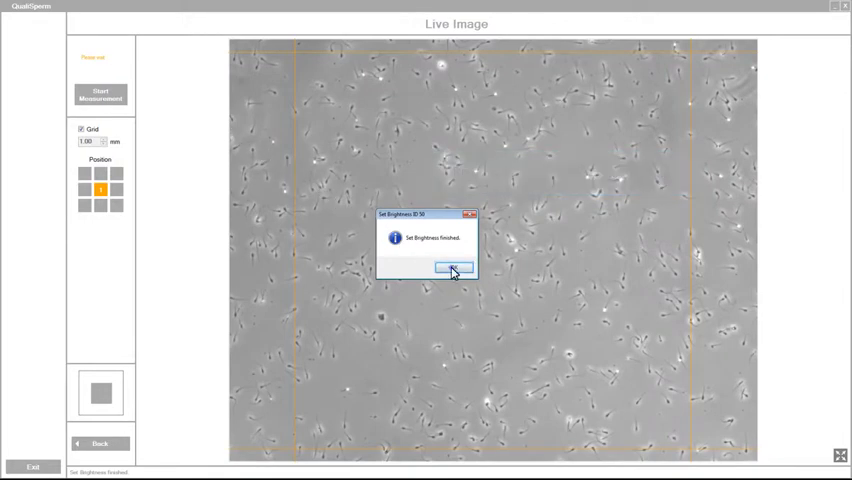
click(452, 268)
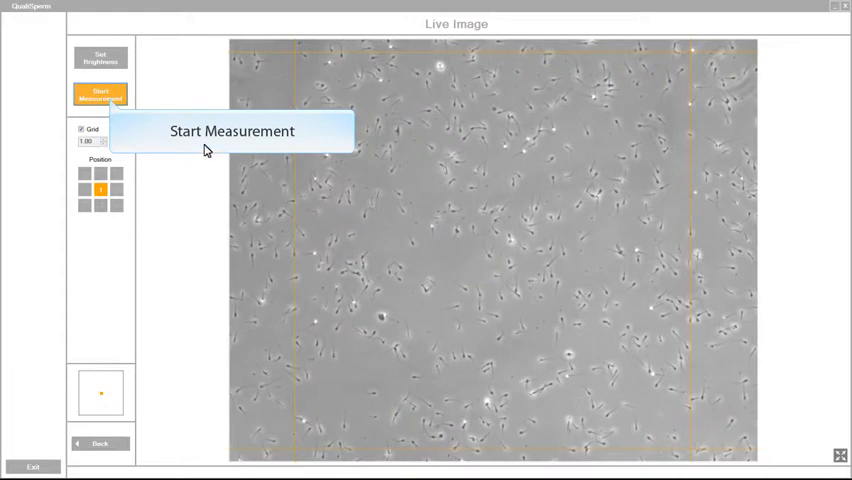
click(100, 94)
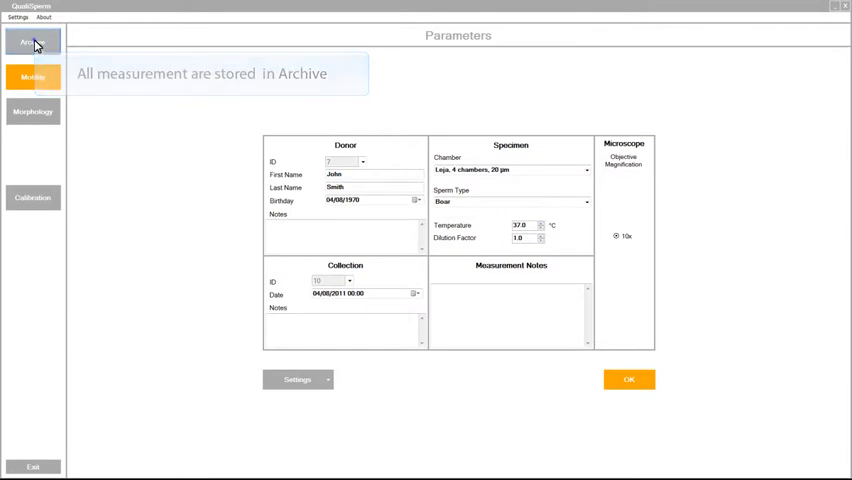
Step: View the new measurement's images in the archive with detected cells marked
click(32, 40)
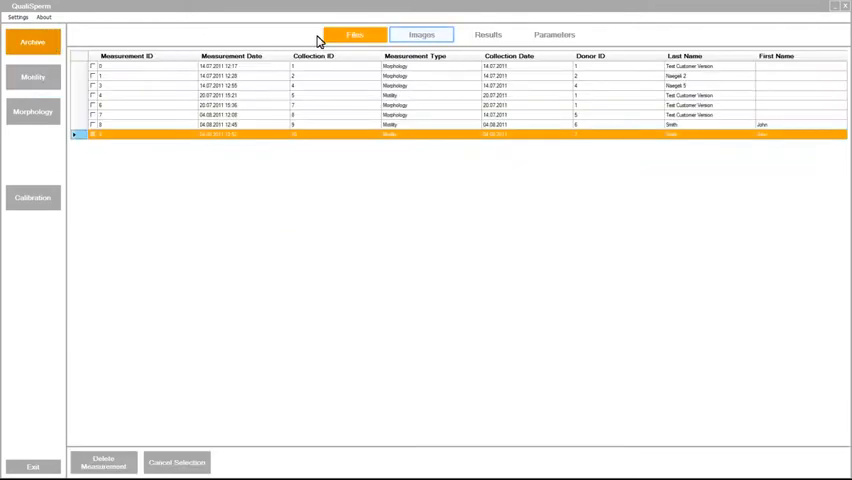
click(420, 34)
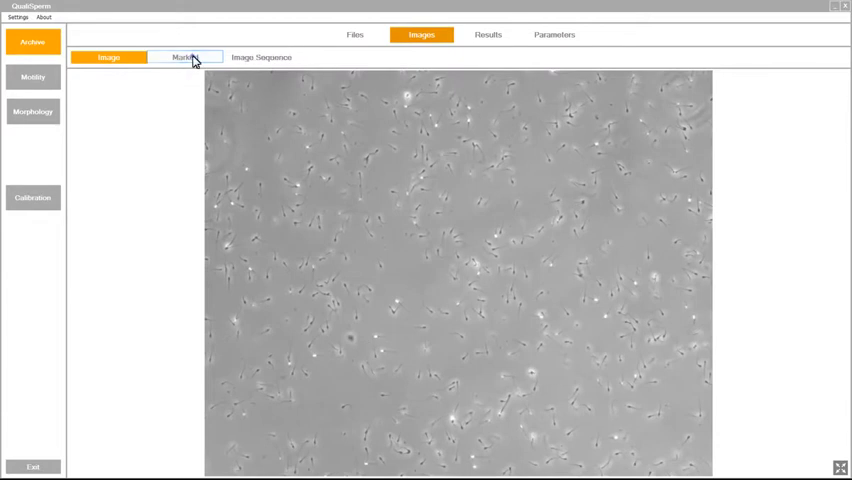
click(184, 56)
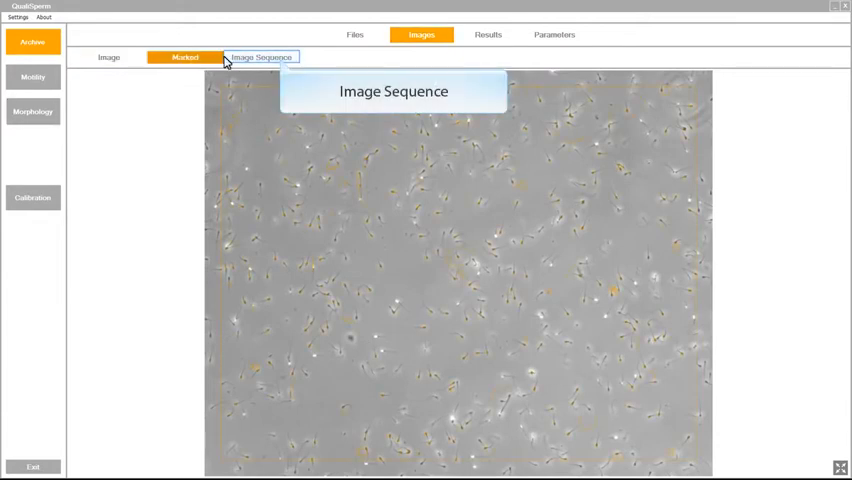
Step: Load the recorded image sequence and play it back
click(260, 56)
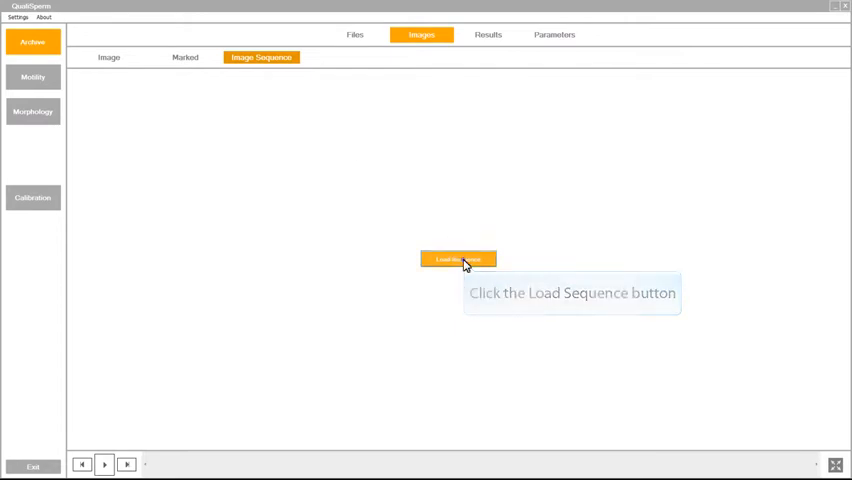
click(458, 260)
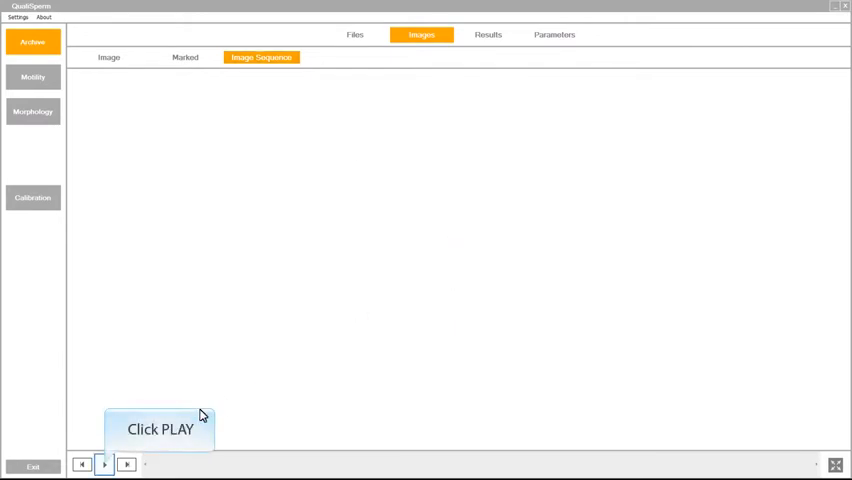
click(104, 464)
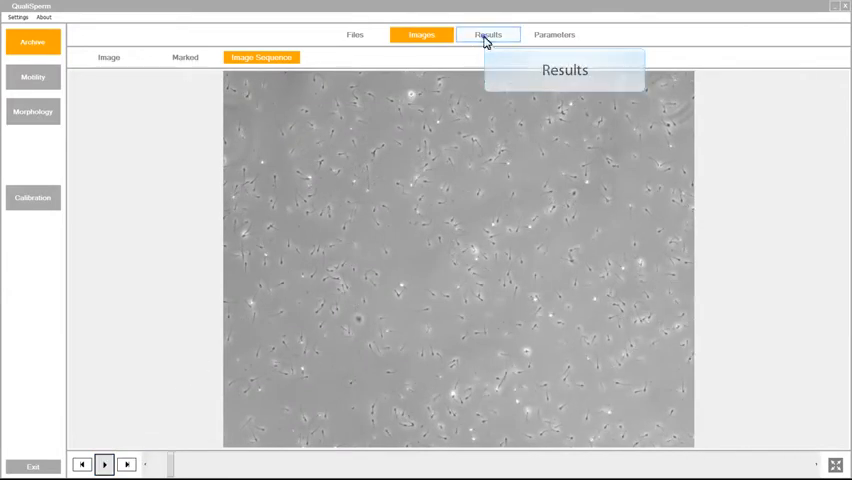
Step: Show results with the velocity histogram and create the SUMMARY report for printing
click(488, 34)
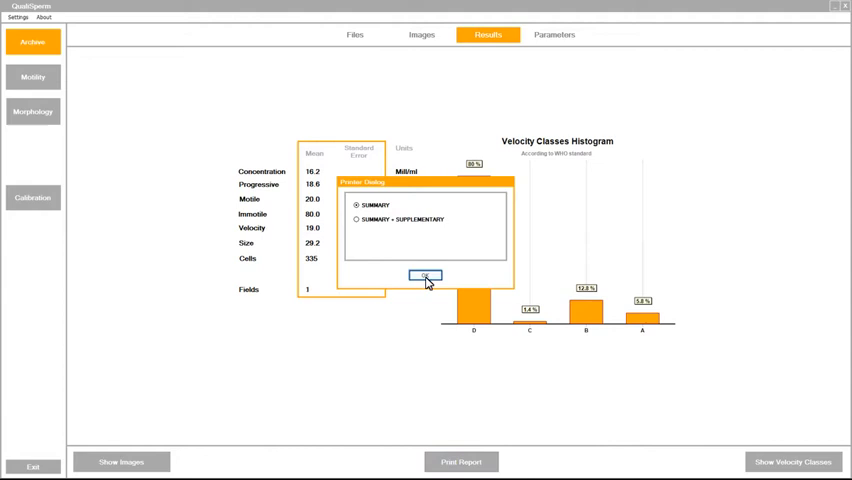
click(424, 276)
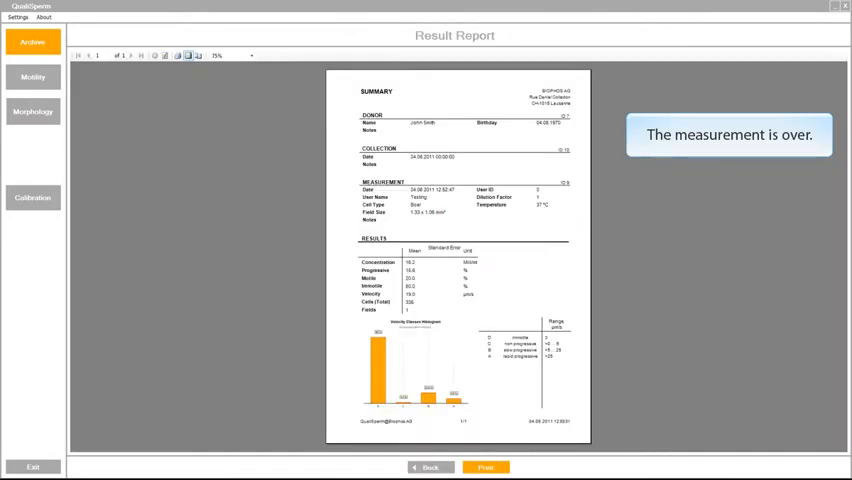